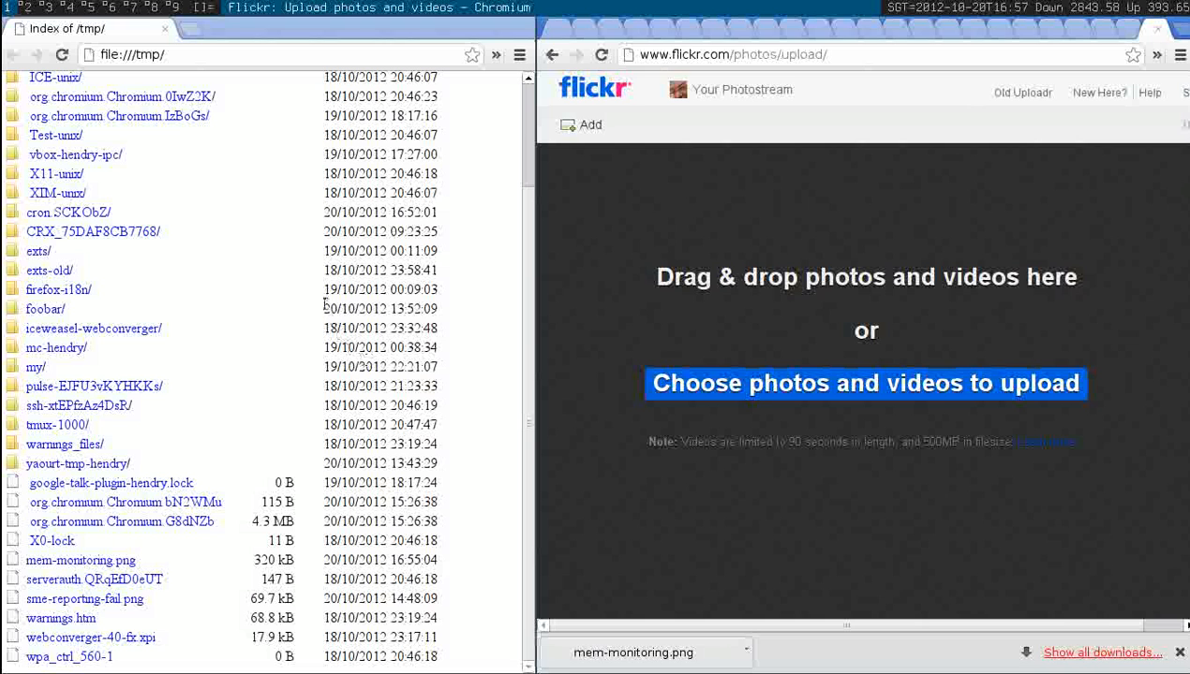
pyautogui.moveTo(757, 435)
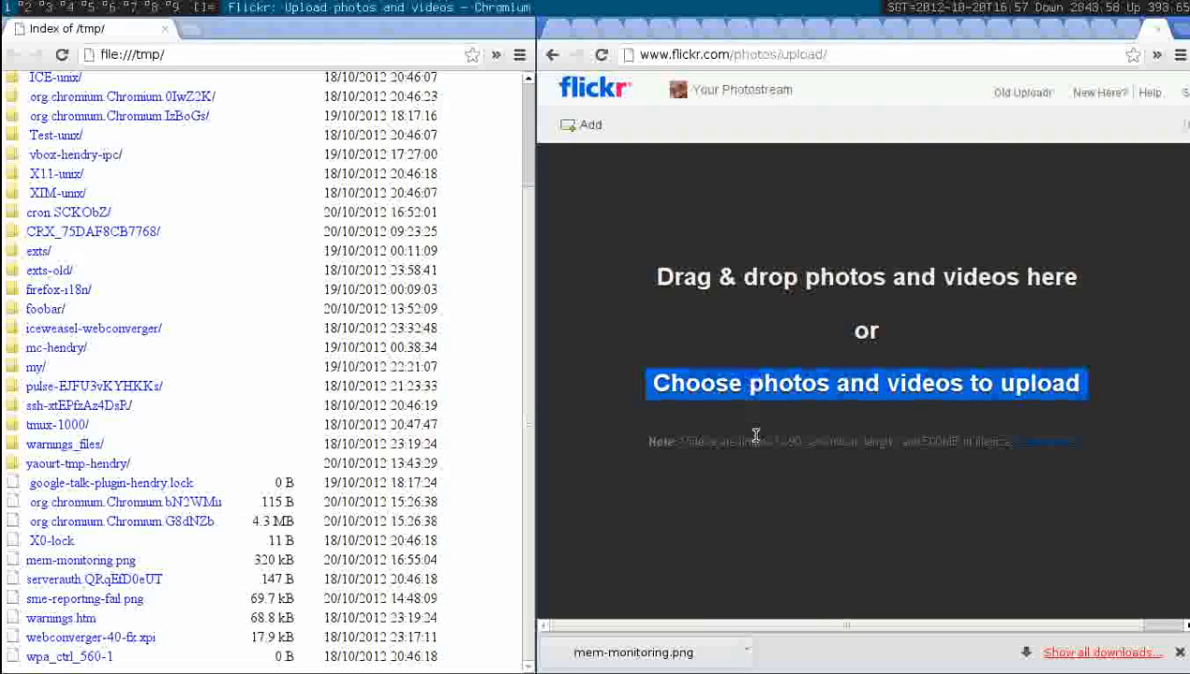
pyautogui.moveTo(759, 416)
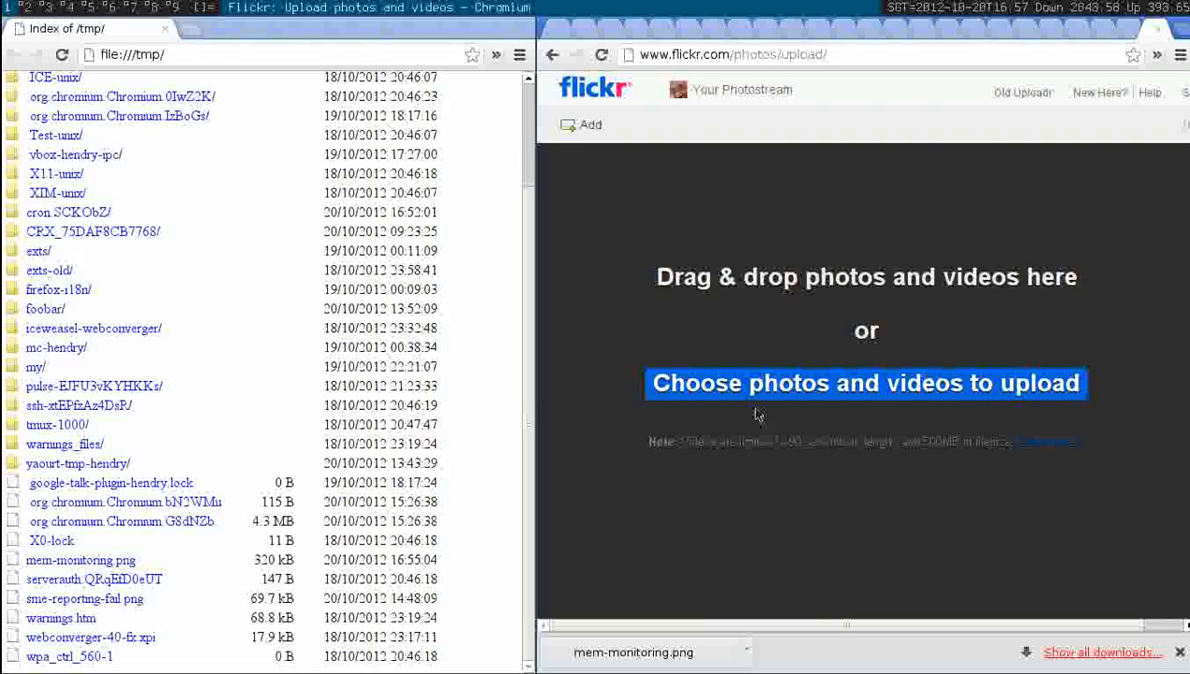
pyautogui.moveTo(750, 288)
pyautogui.write('a')
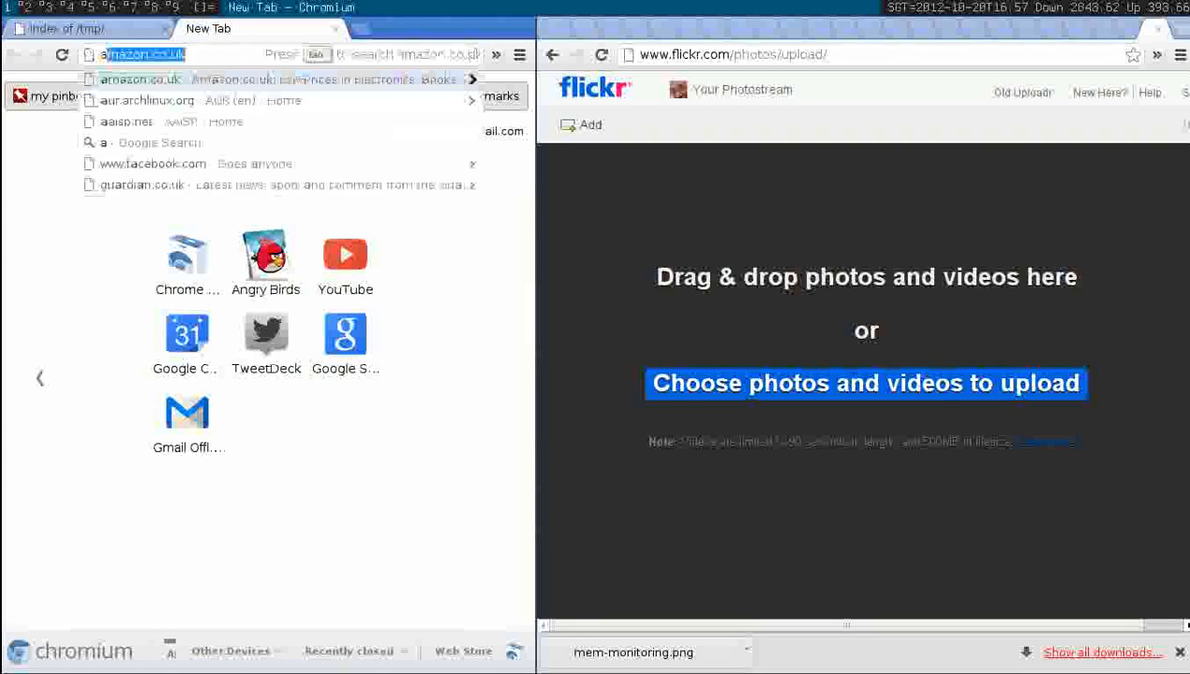
# Navigate the new tab to the chrome://version page showing browser details
pyautogui.write('chrome://version')
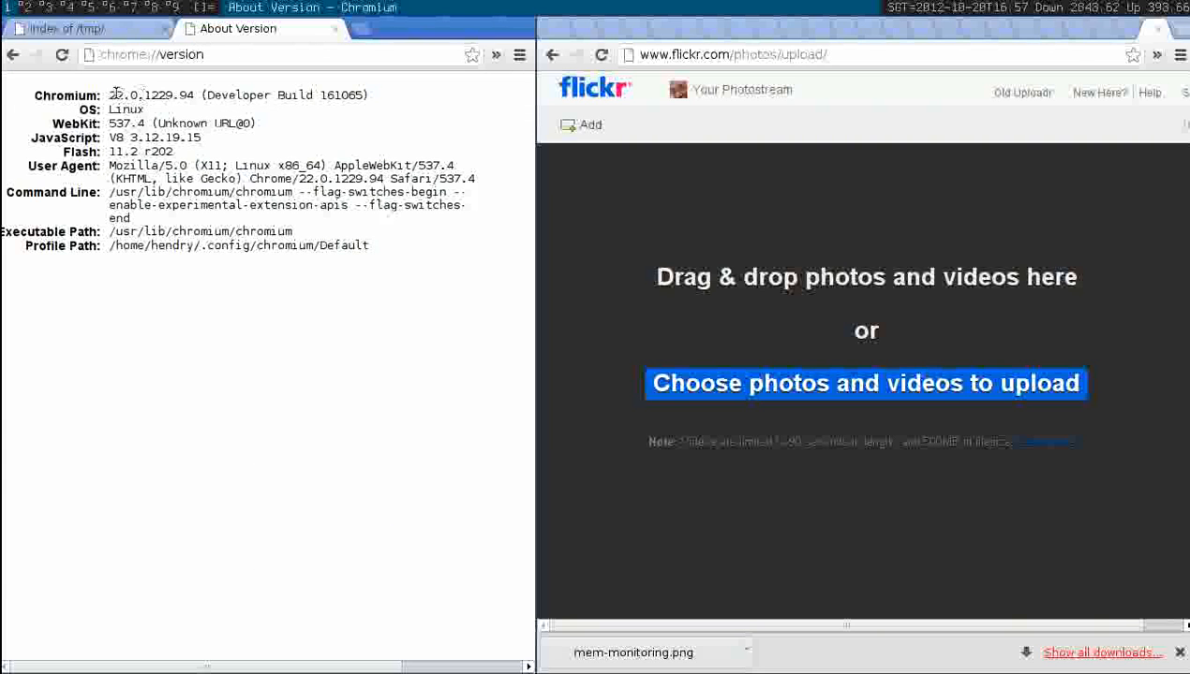
pyautogui.moveTo(180, 82)
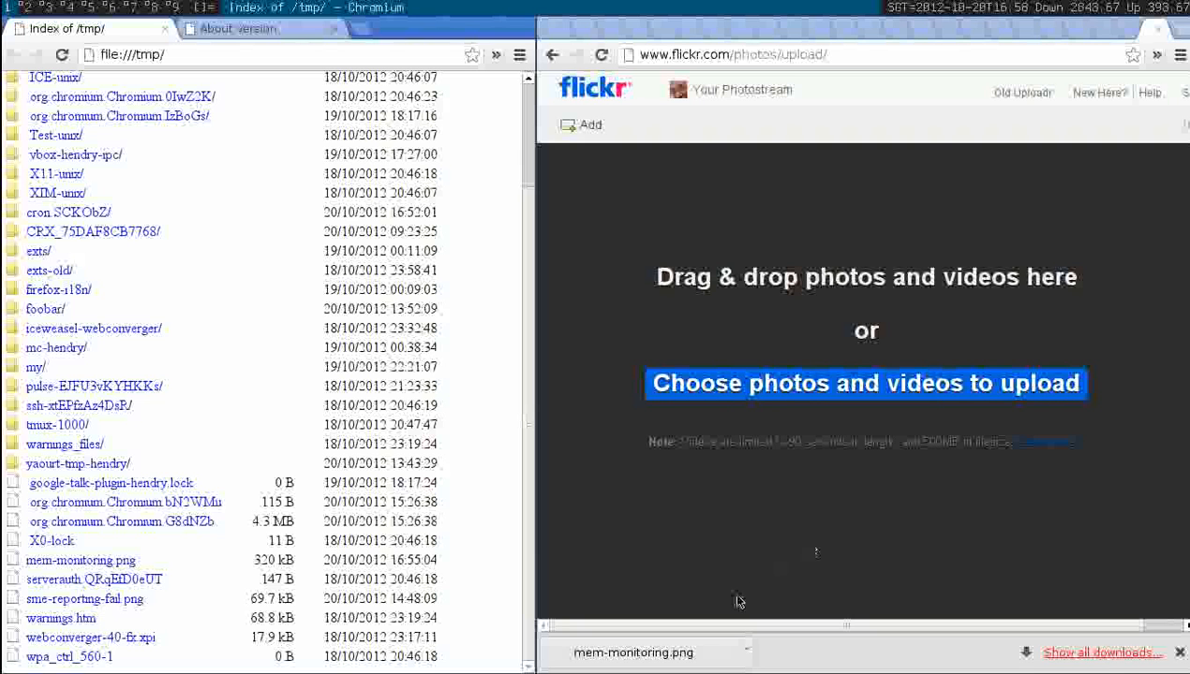
pyautogui.moveTo(641, 652)
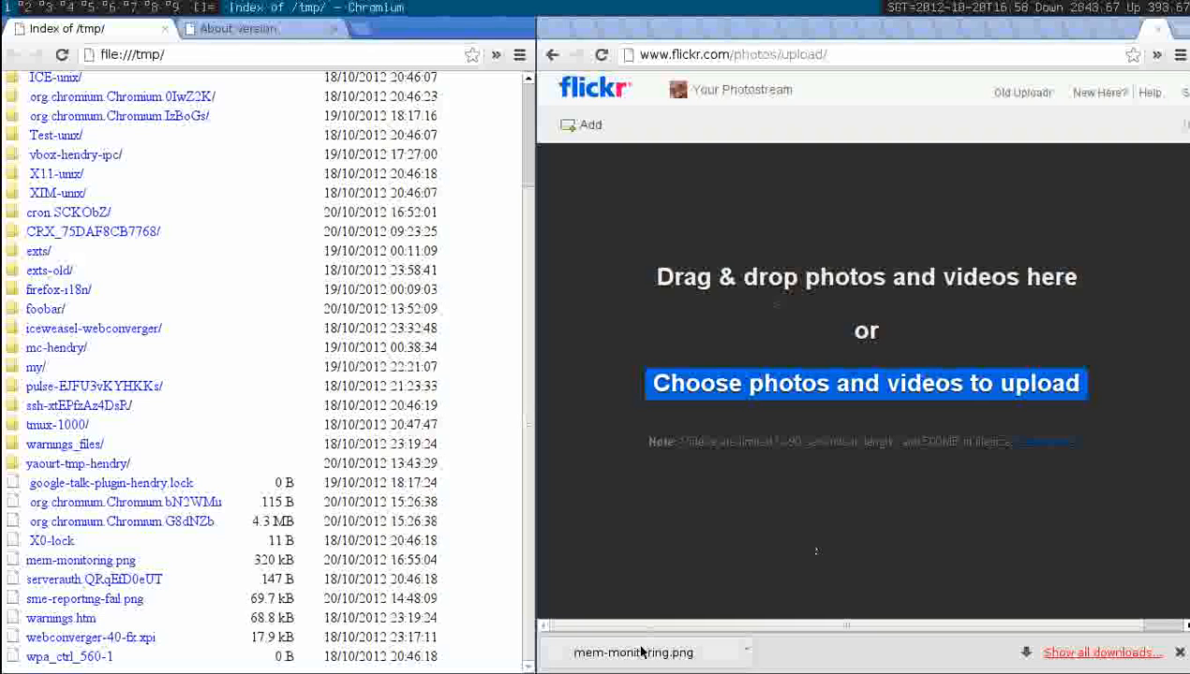
pyautogui.moveTo(633, 652)
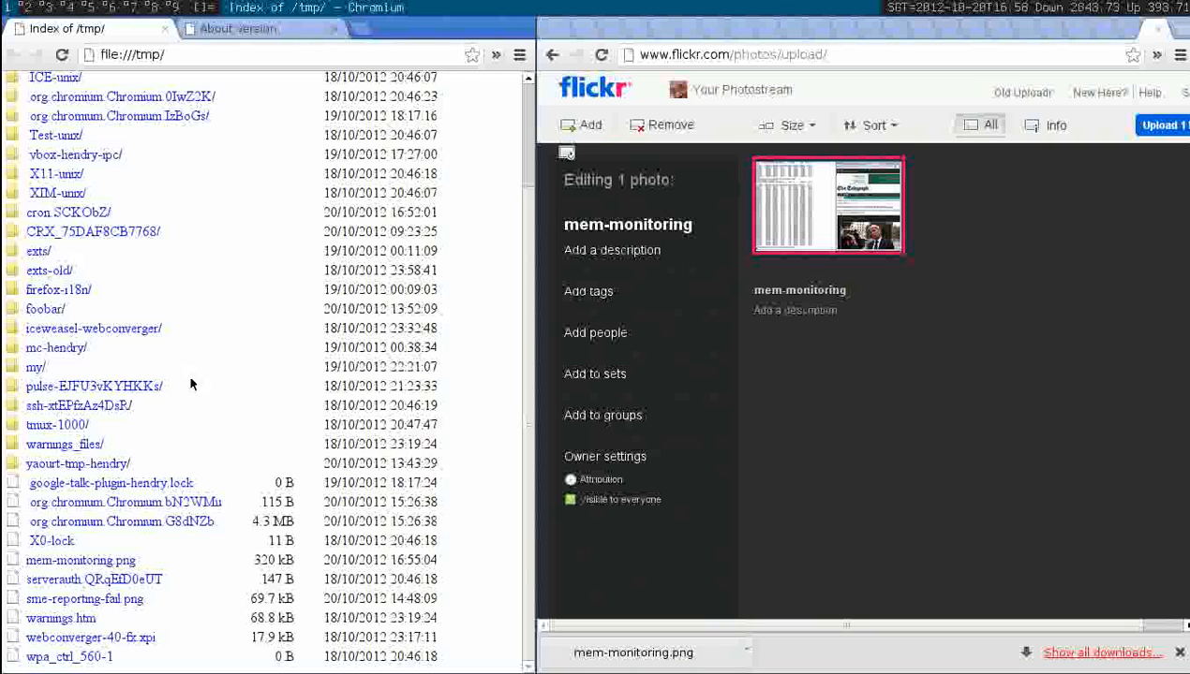
pyautogui.moveTo(94, 328)
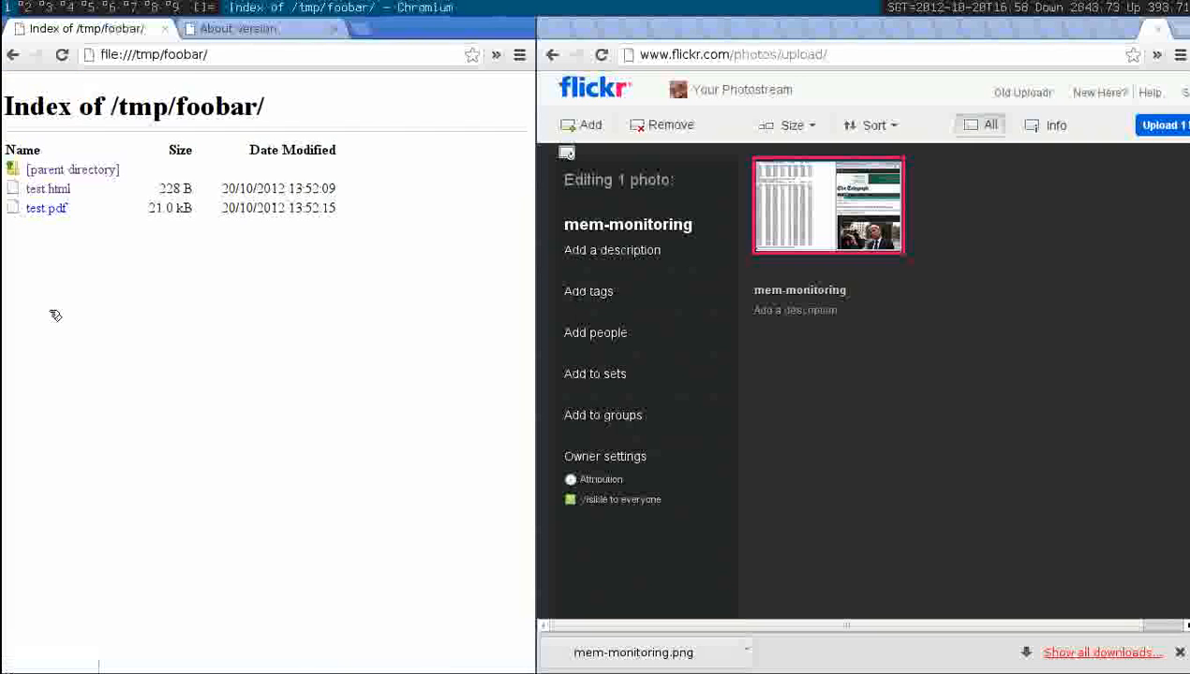
pyautogui.moveTo(60, 244)
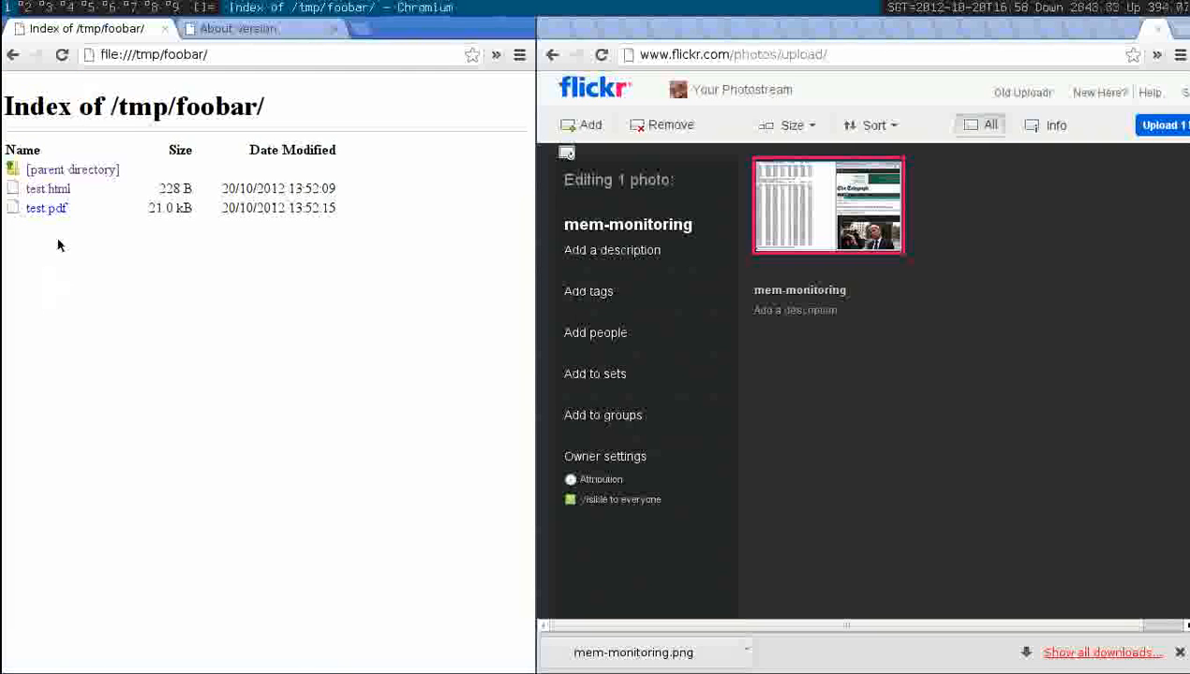
# Select the address bar of the /tmp/foobar listing to replace its URL
pyautogui.click(154, 54)
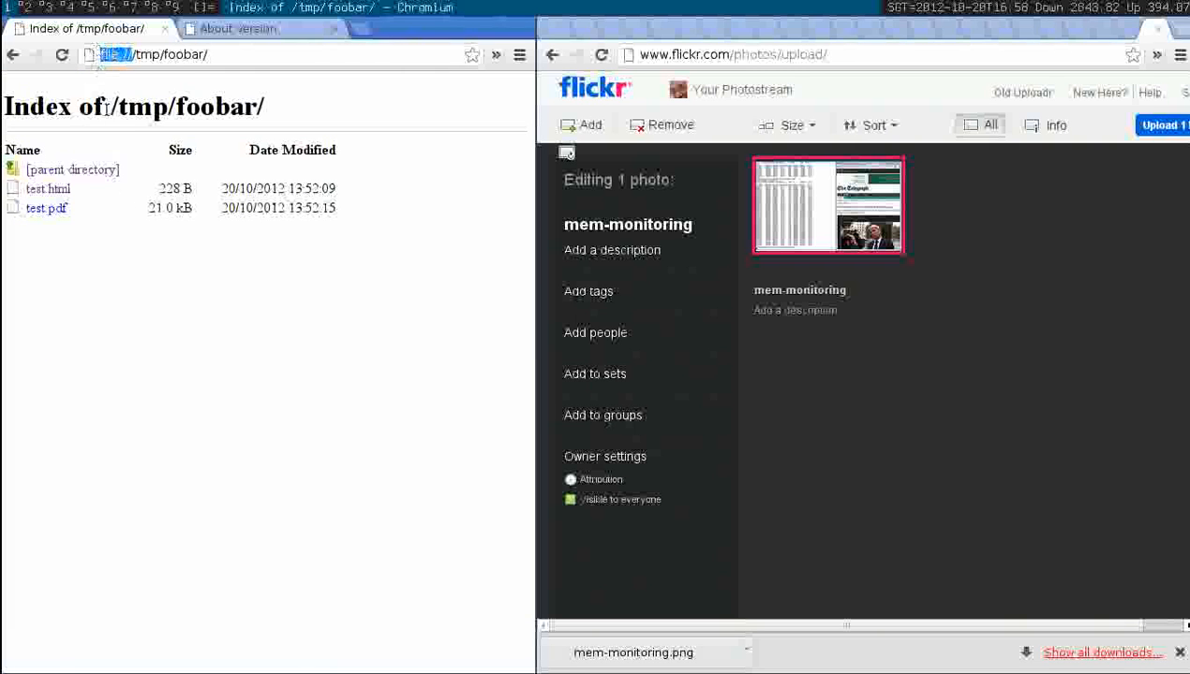